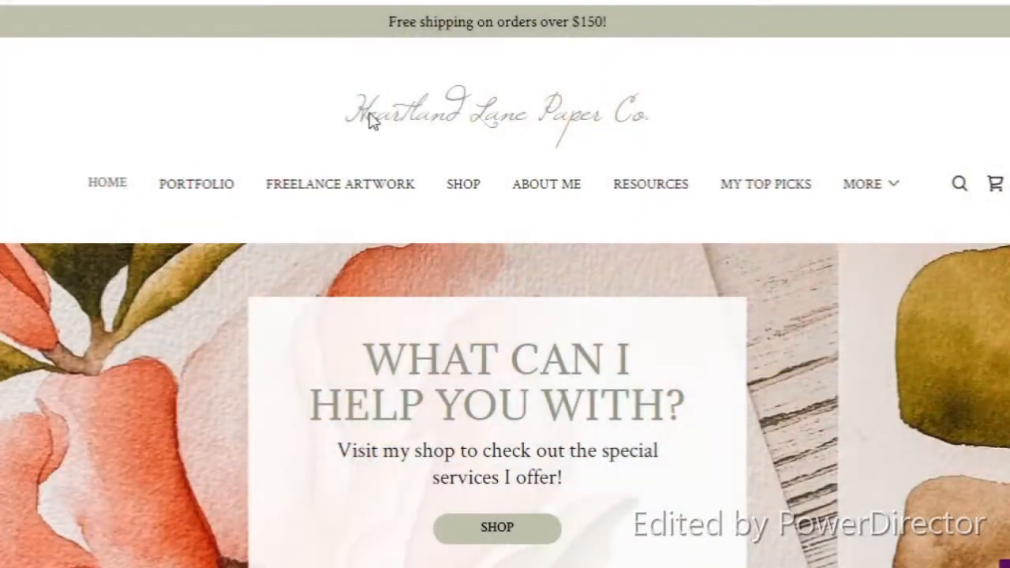
# Step: Go to the Heartland Lane Paper Co. SHOP page and scroll to the Categories grid
pyautogui.scroll(-3)
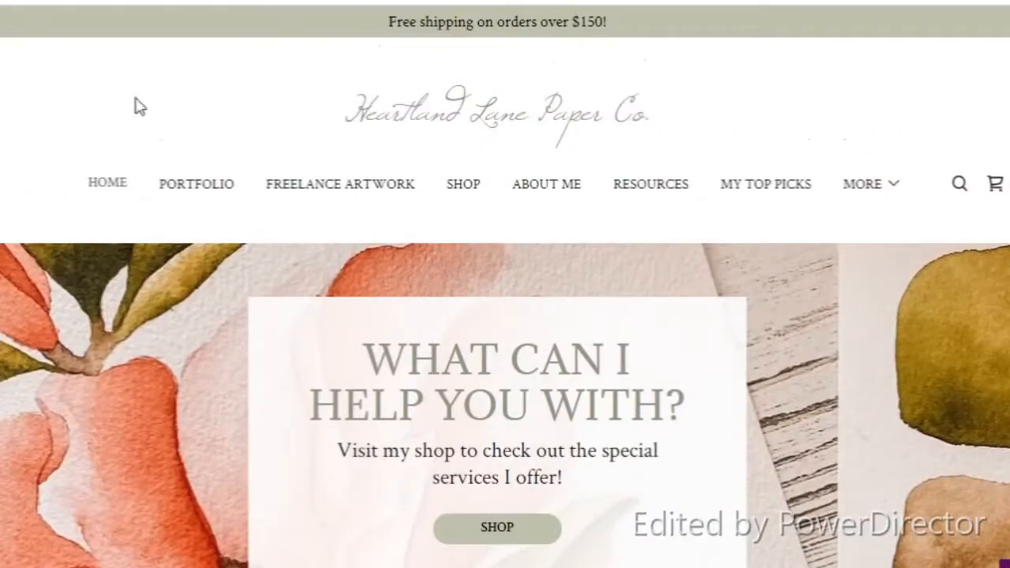
pyautogui.moveTo(815, 84)
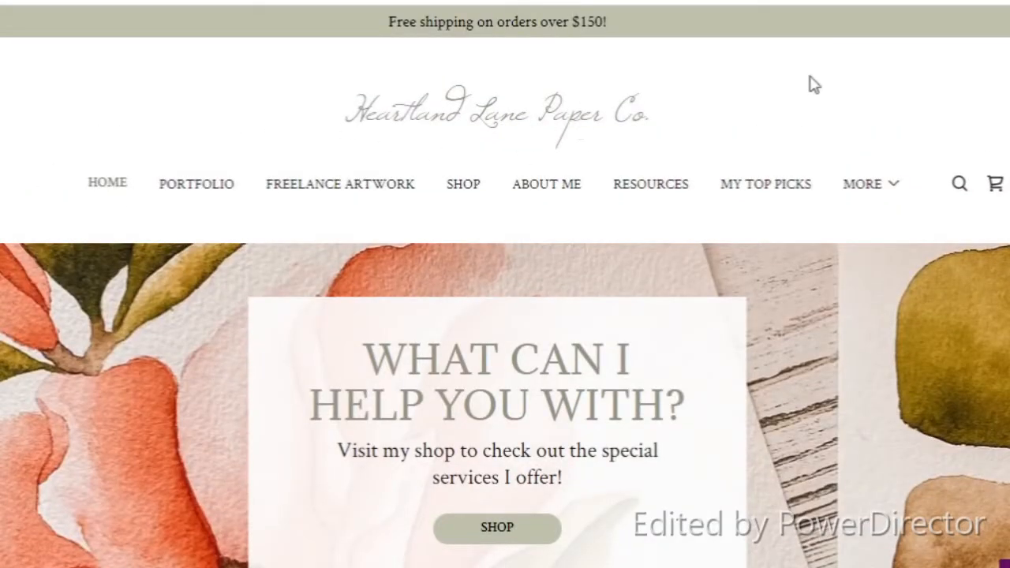
pyautogui.scroll(-3)
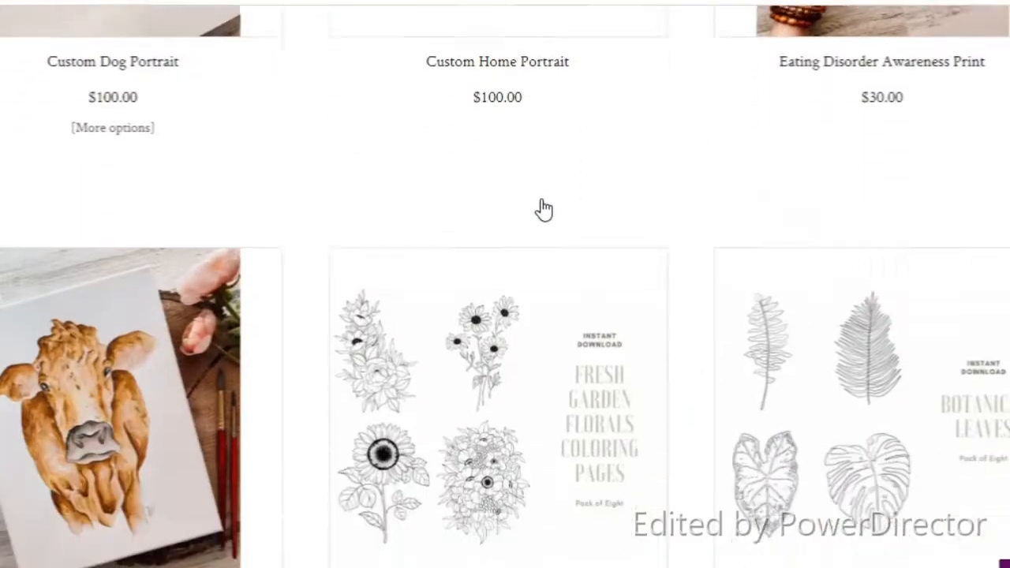
pyautogui.scroll(3)
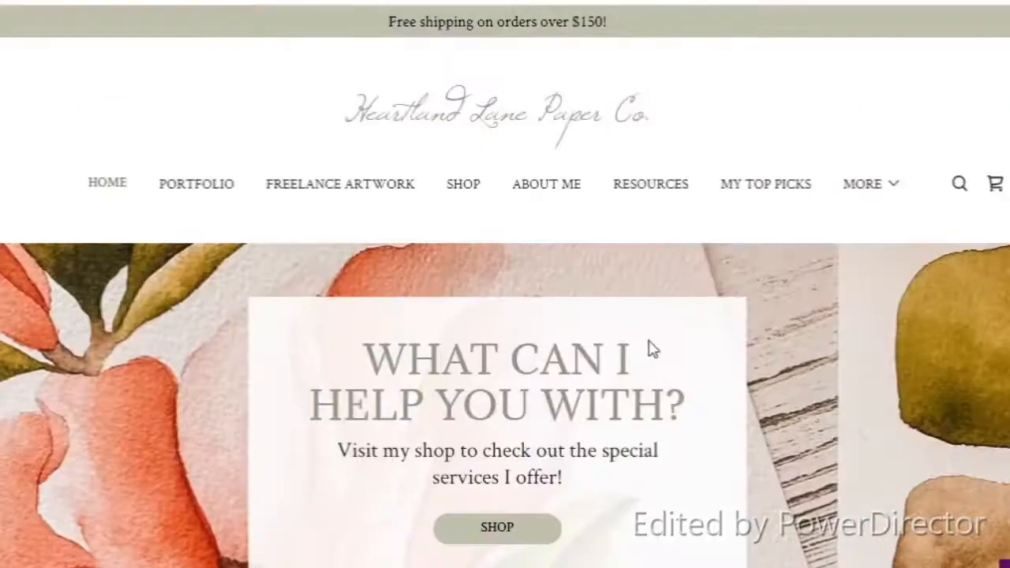
pyautogui.click(463, 183)
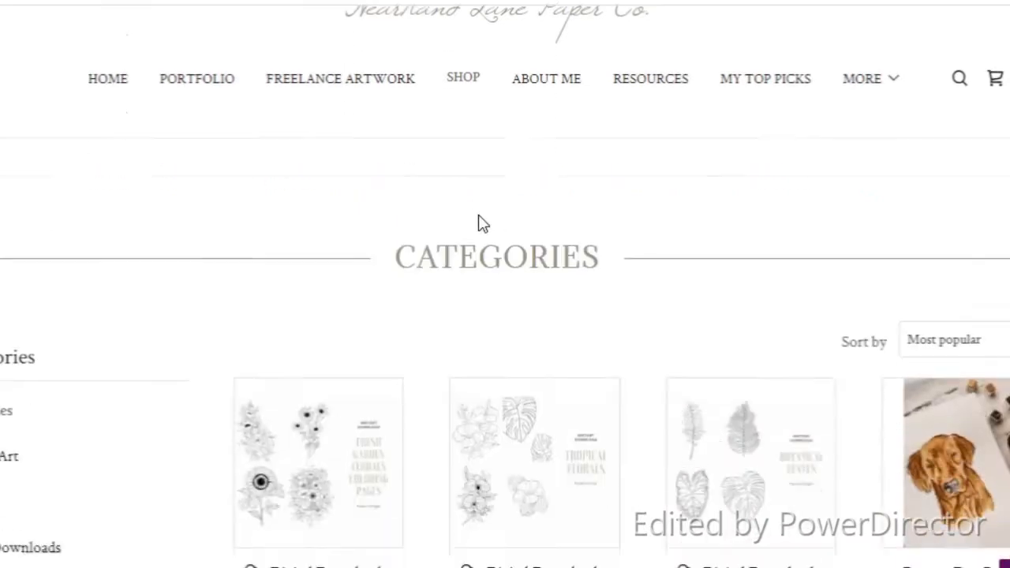
pyautogui.scroll(-3)
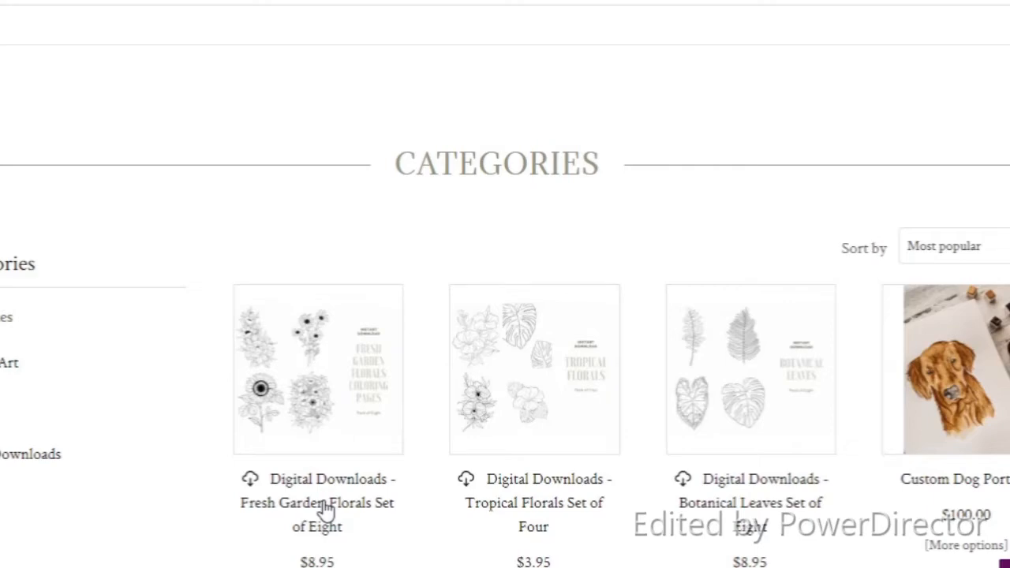
pyautogui.moveTo(454, 404)
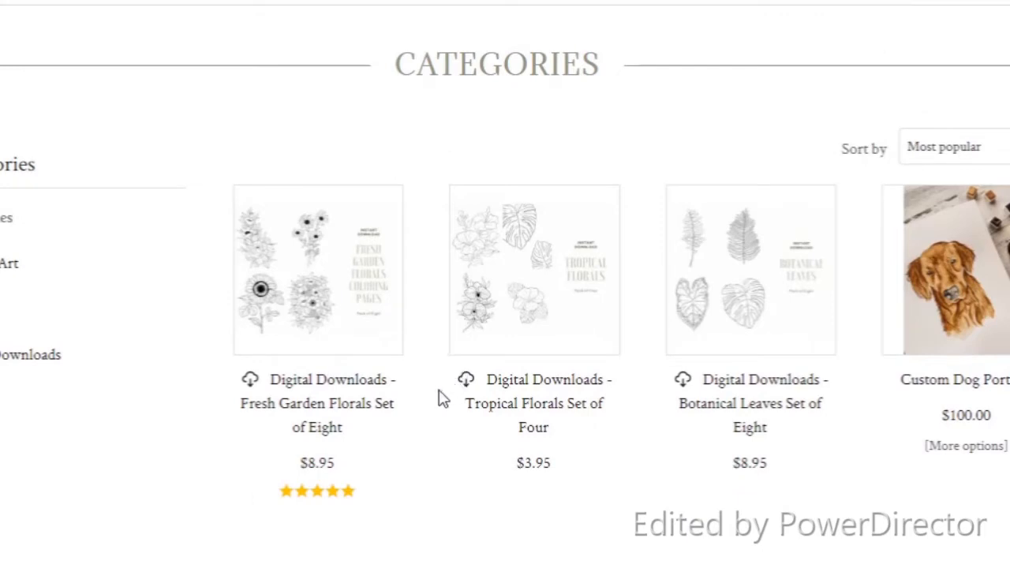
pyautogui.moveTo(498, 264)
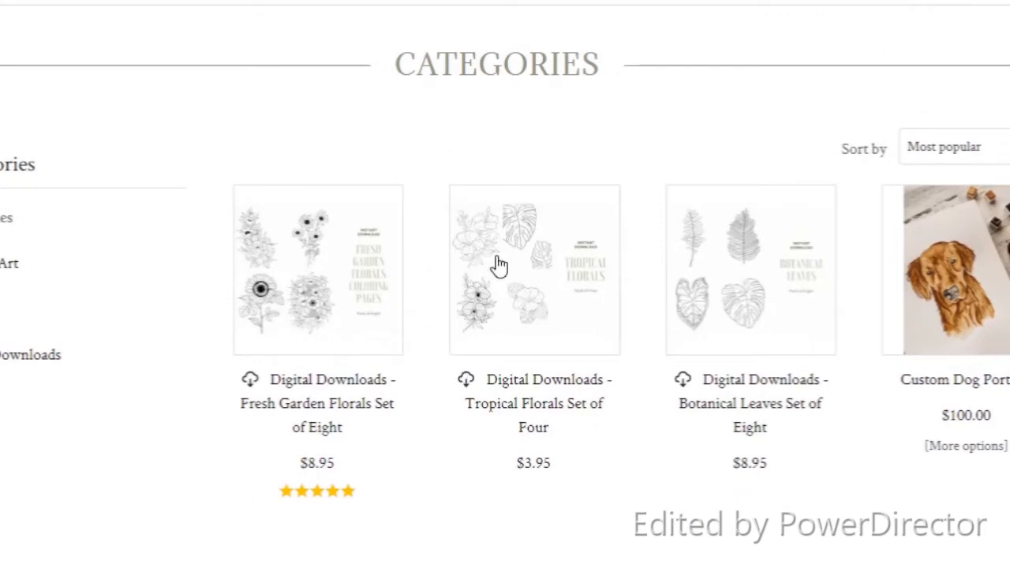
pyautogui.moveTo(175, 278)
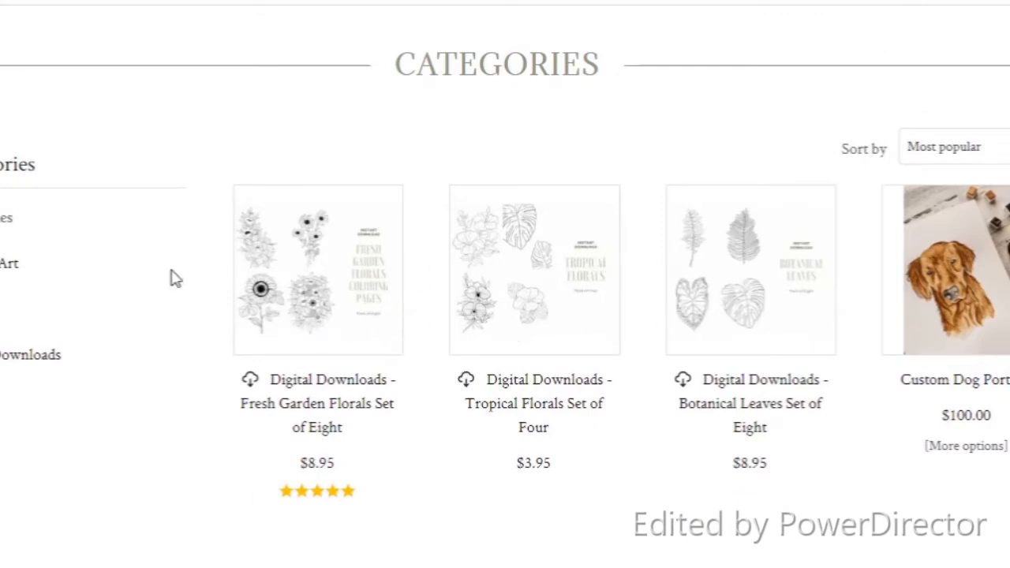
pyautogui.moveTo(675, 346)
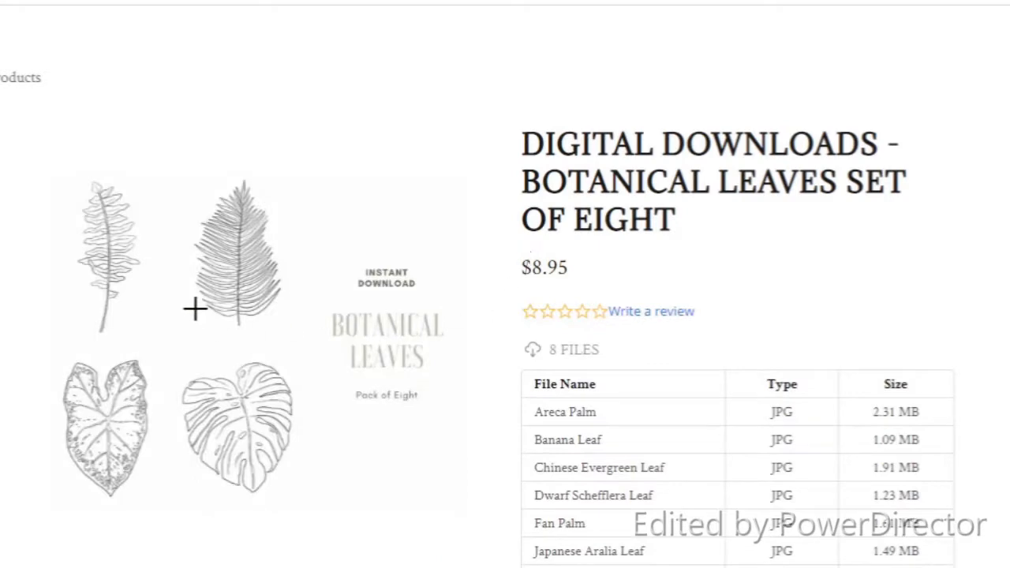
pyautogui.scroll(-3)
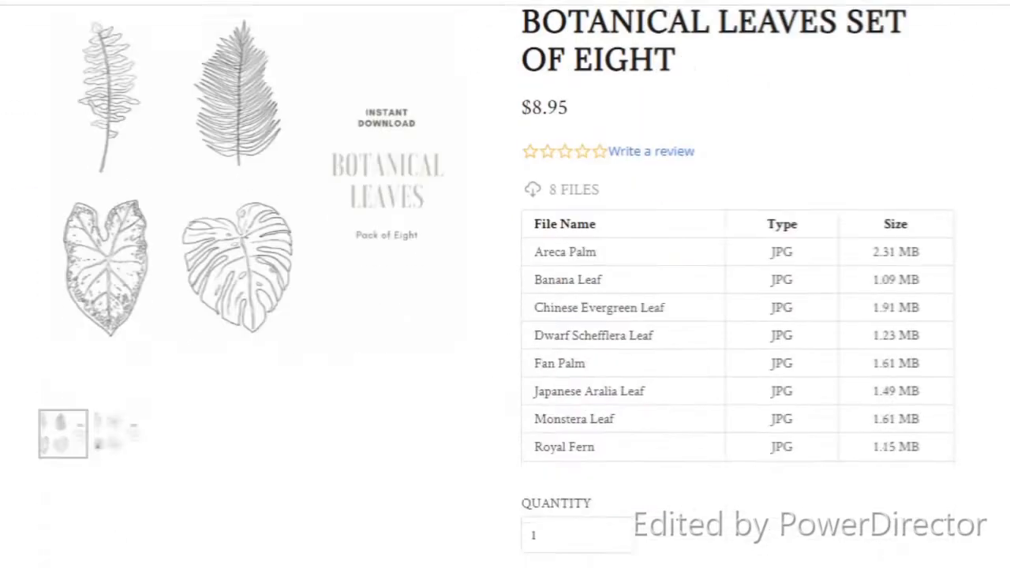
pyautogui.scroll(-3)
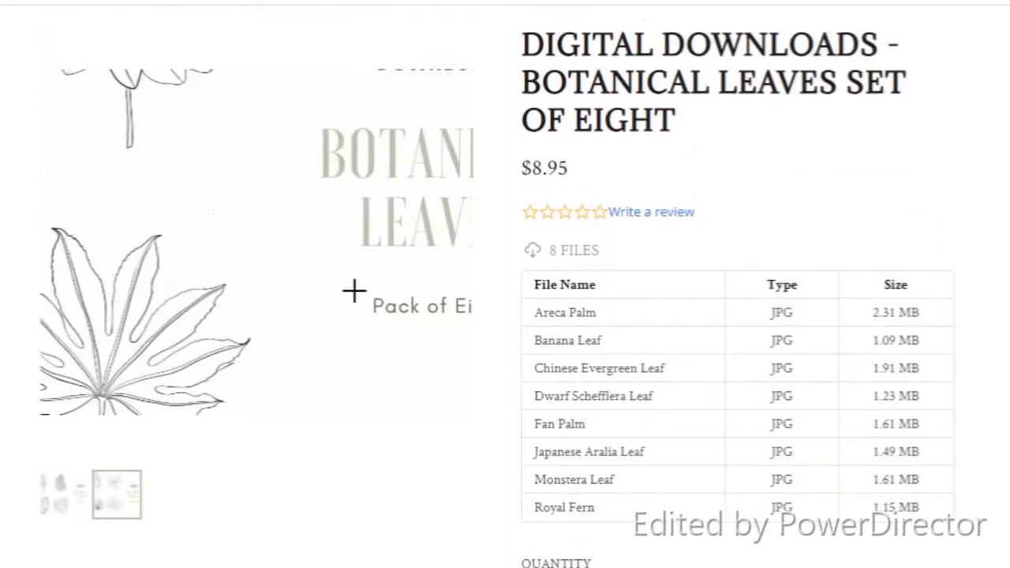
pyautogui.scroll(3)
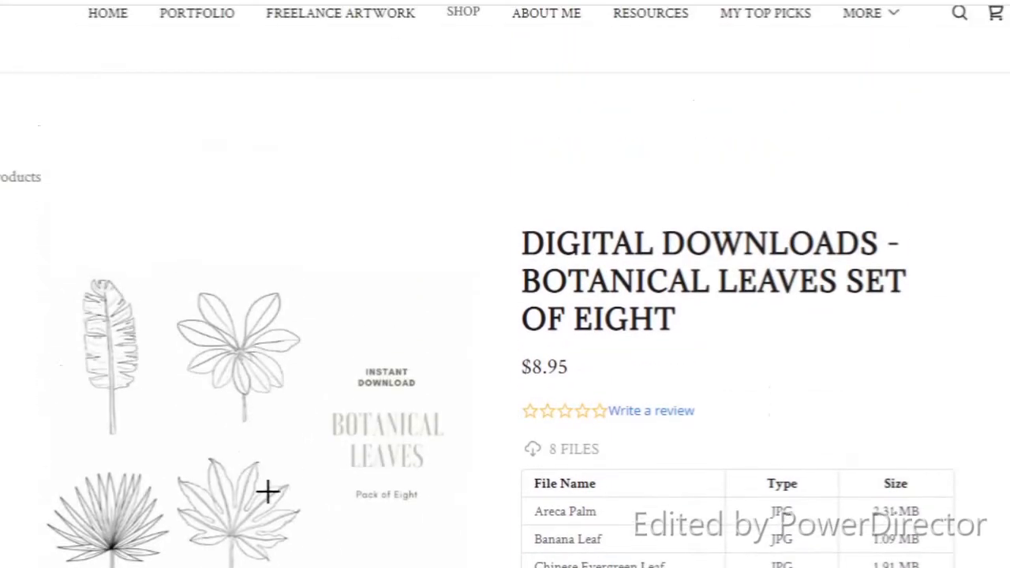
pyautogui.scroll(-3)
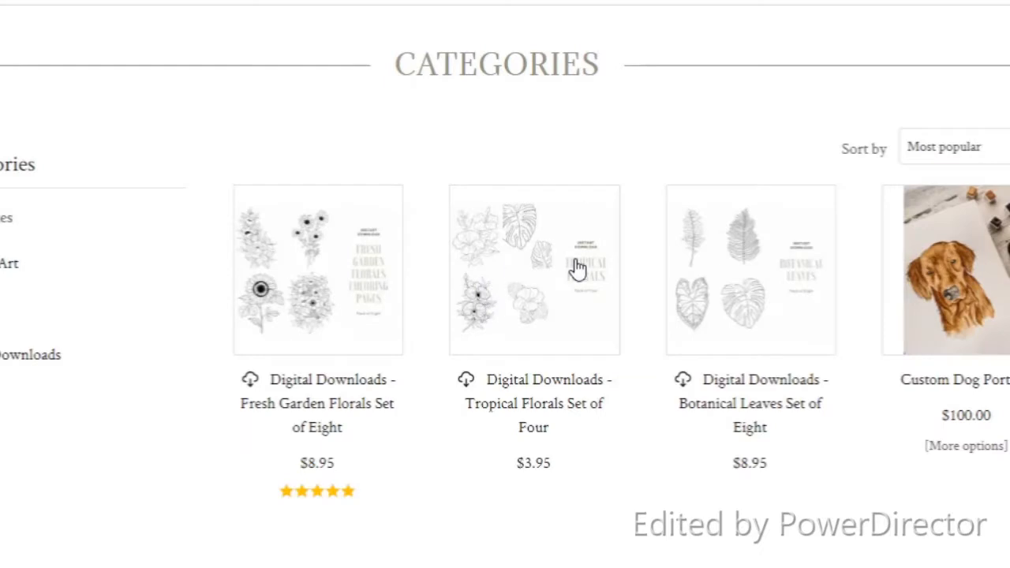
pyautogui.click(533, 269)
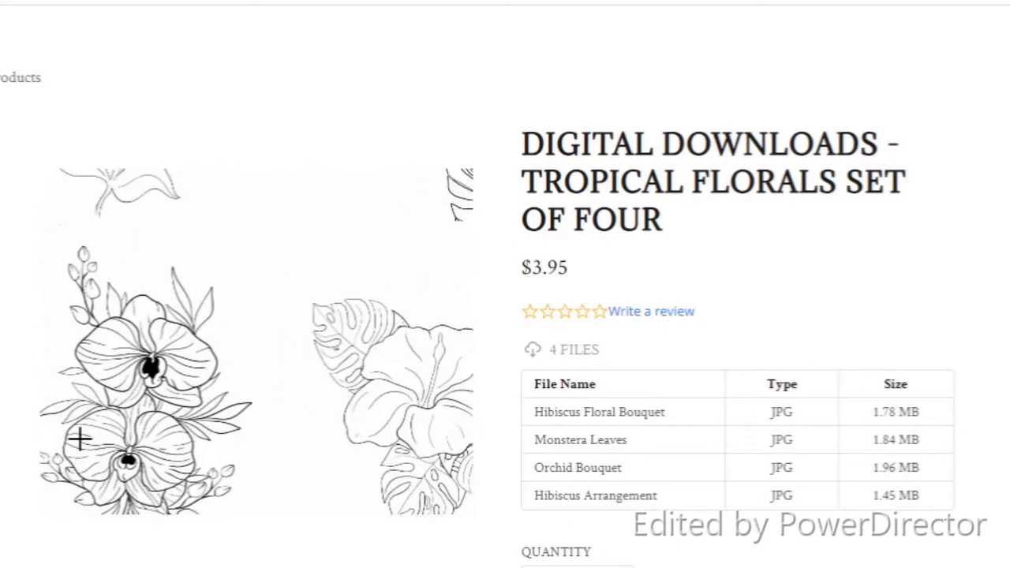
pyautogui.scroll(-3)
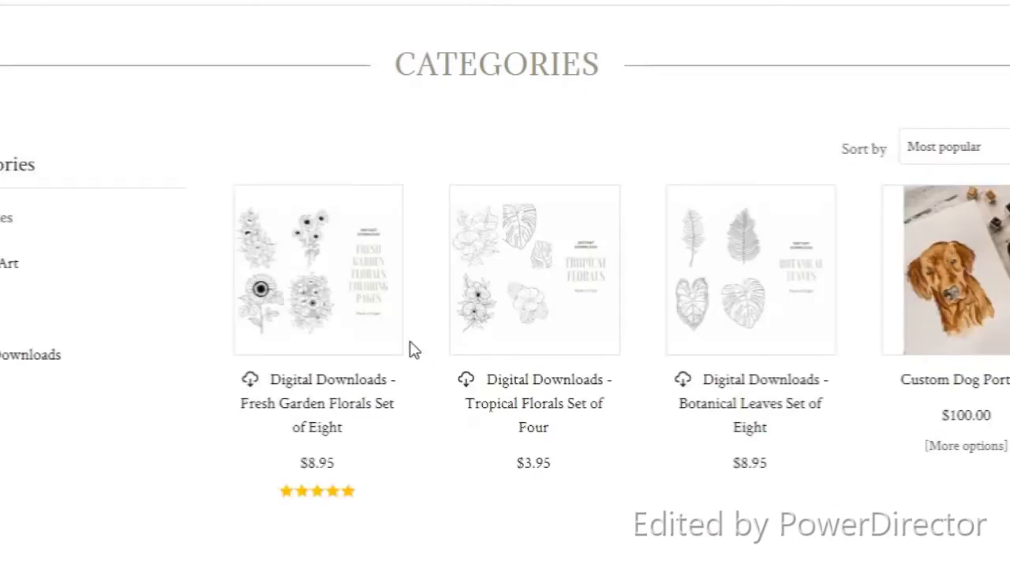
# Step: Open the Fresh Garden Florals Set of Eight and scroll through its eight JPG files
pyautogui.click(317, 269)
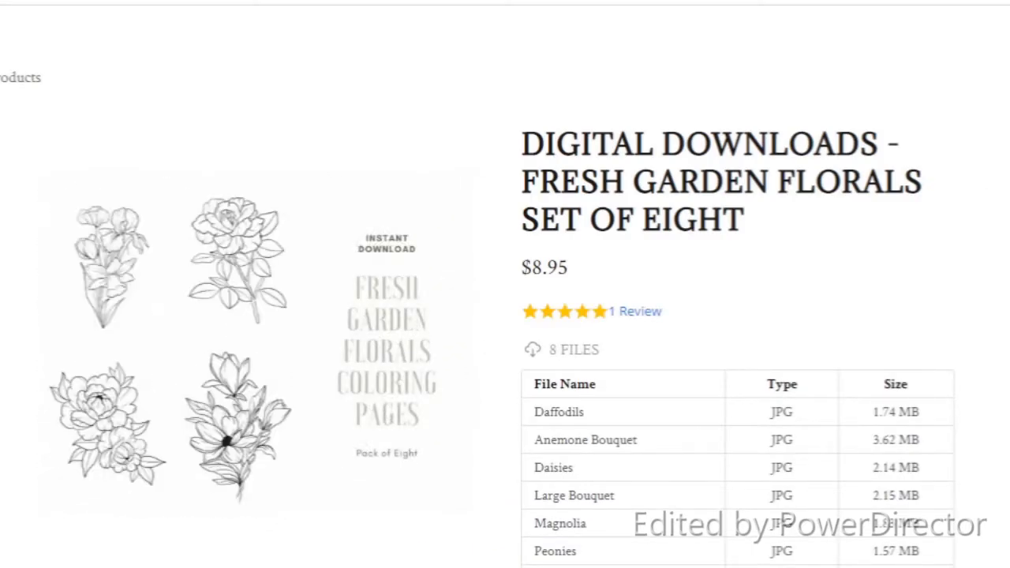
pyautogui.moveTo(841, 64)
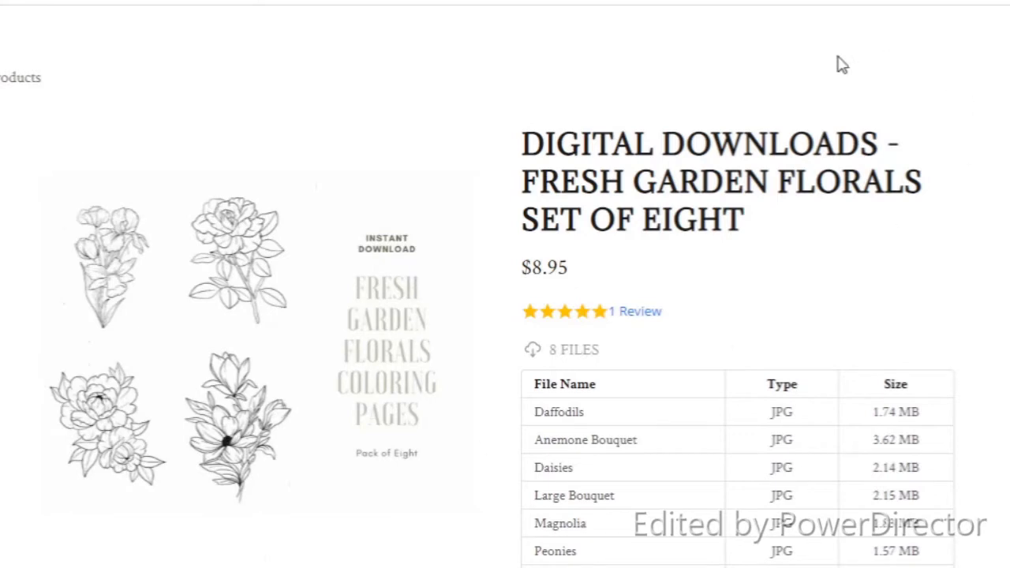
pyautogui.moveTo(663, 116)
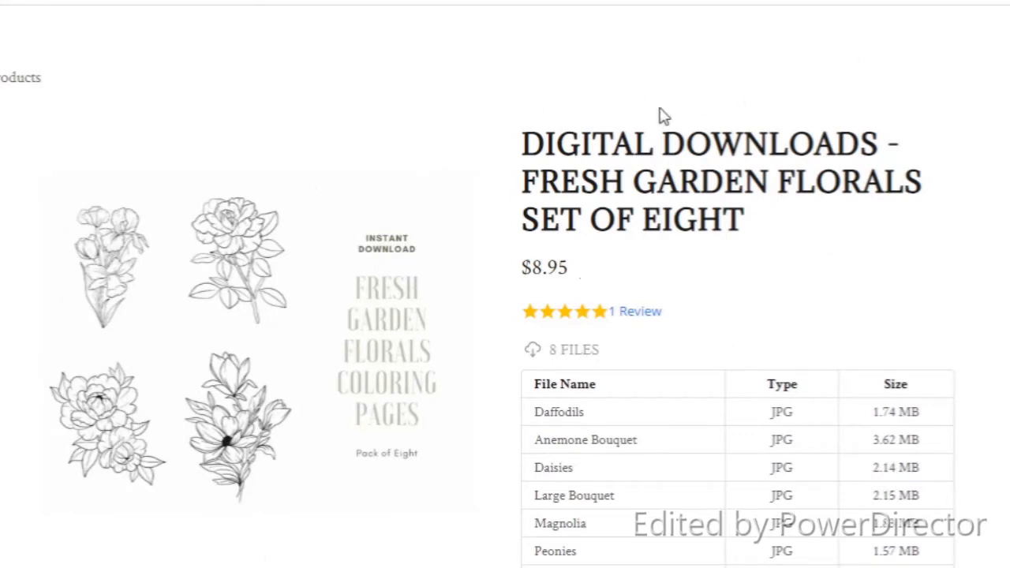
pyautogui.scroll(-3)
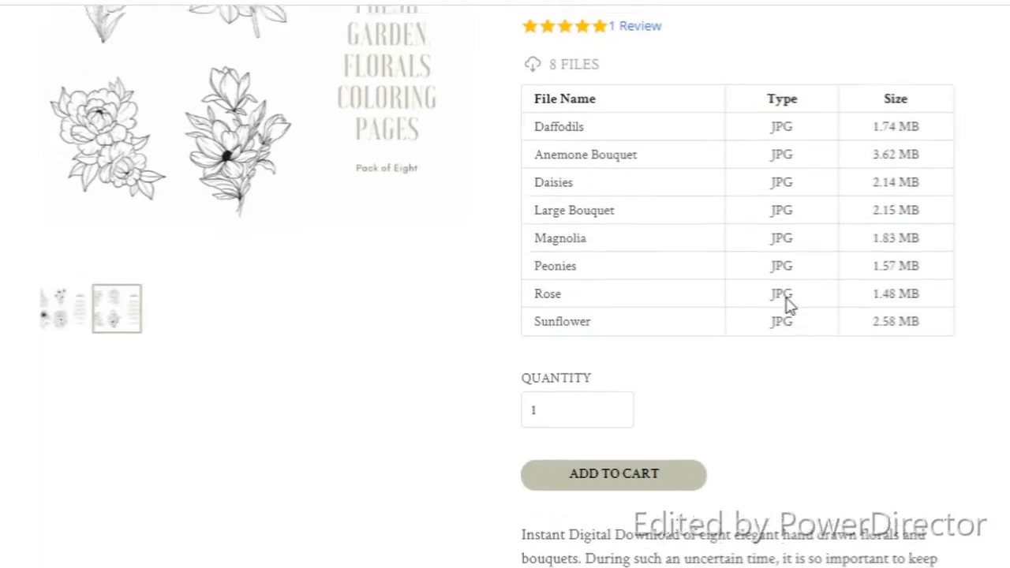
pyautogui.scroll(3)
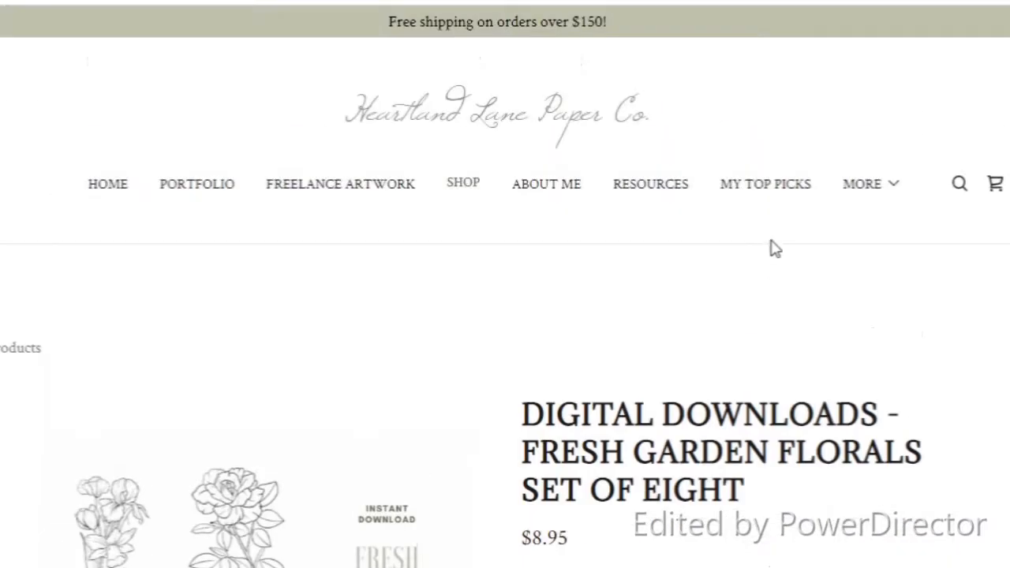
pyautogui.scroll(-3)
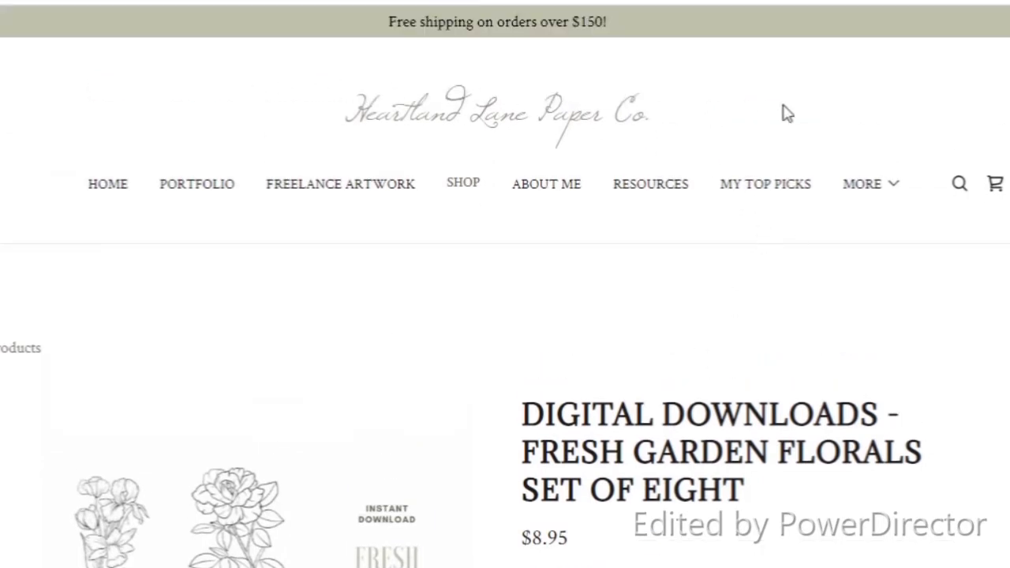
pyautogui.moveTo(687, 83)
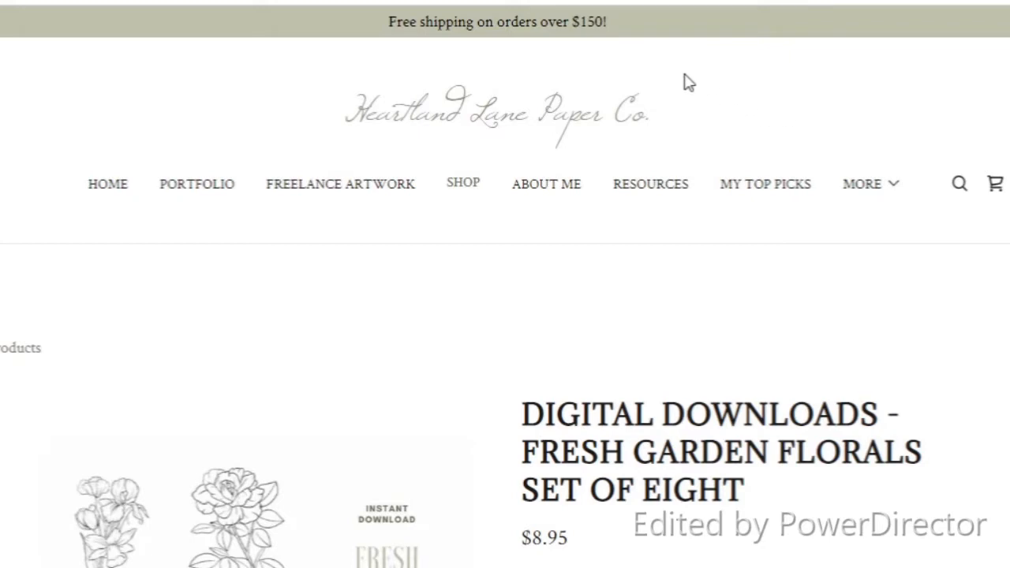
pyautogui.moveTo(692, 333)
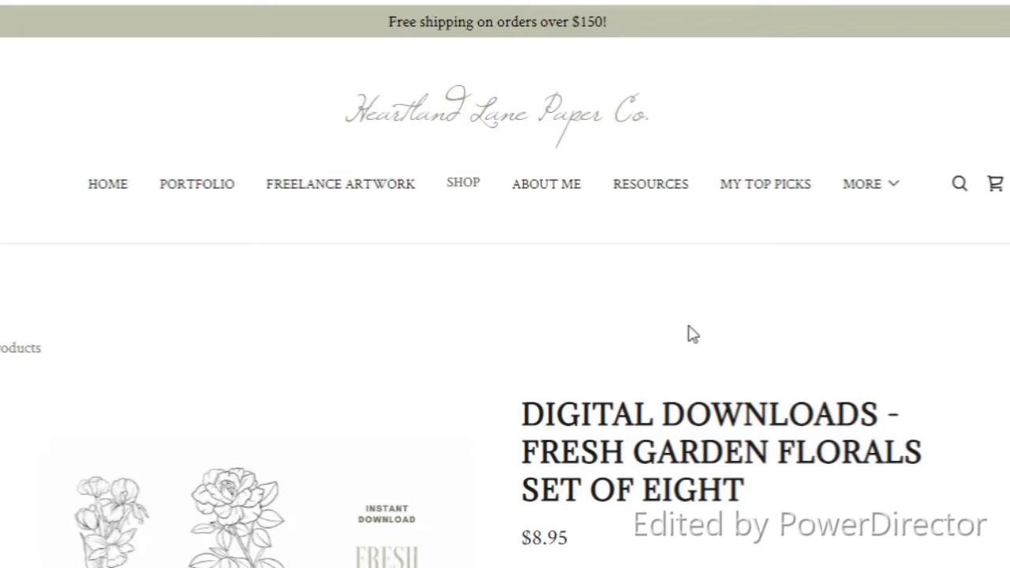
pyautogui.scroll(-3)
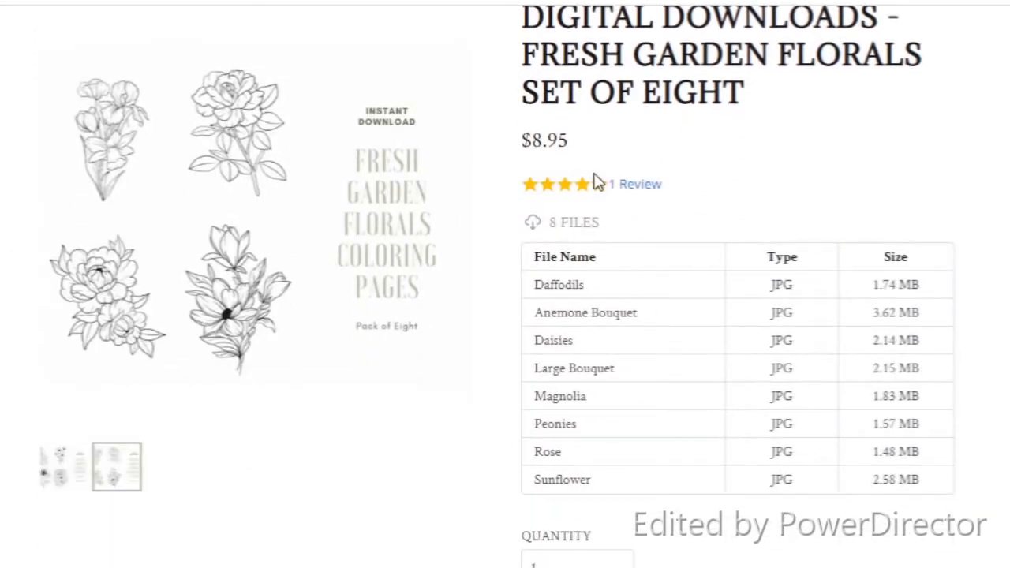
pyautogui.scroll(-3)
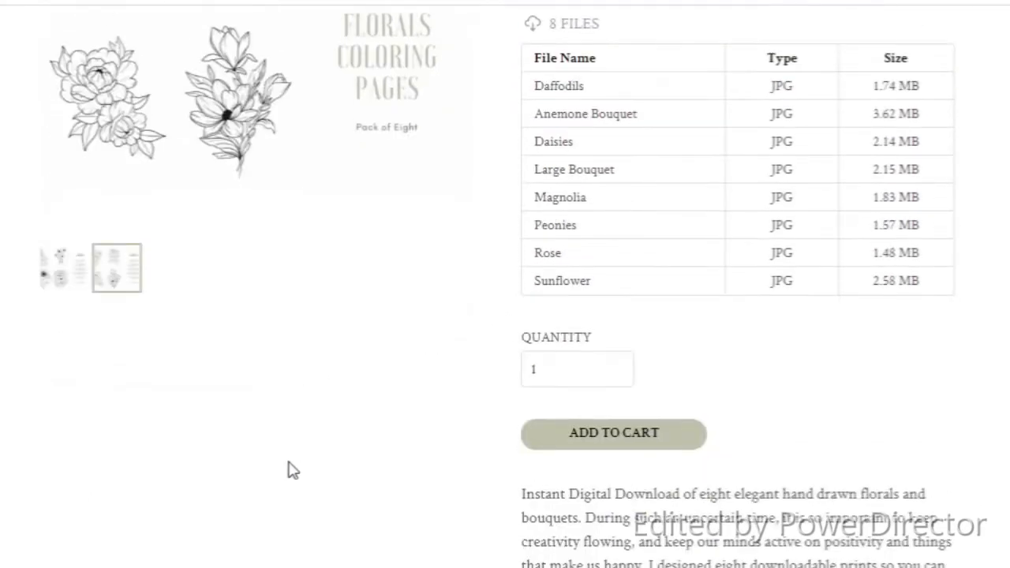
pyautogui.scroll(-3)
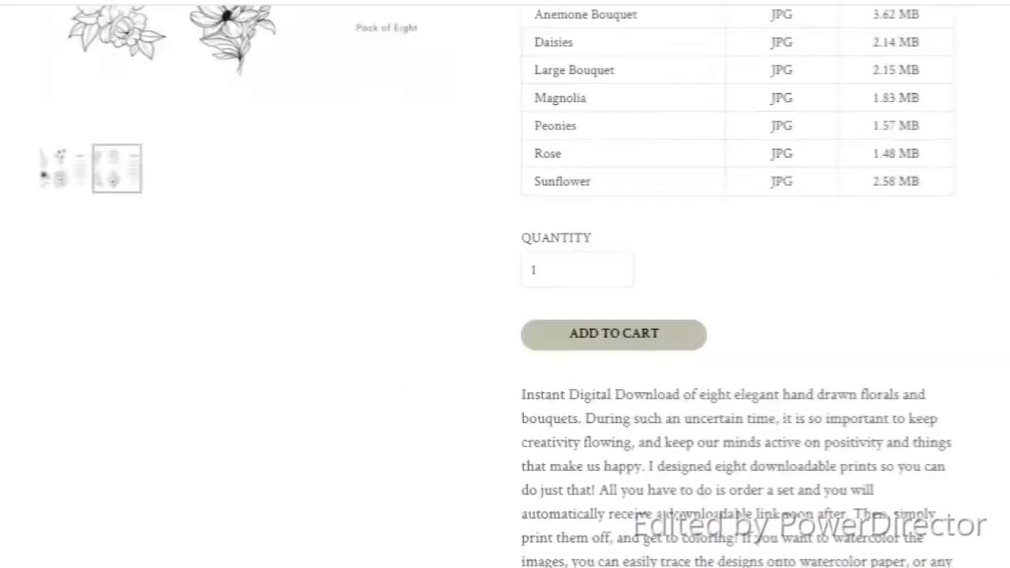
# Step: Add the $8.95 Fresh Garden Florals set to the cart and review the download list
pyautogui.click(613, 333)
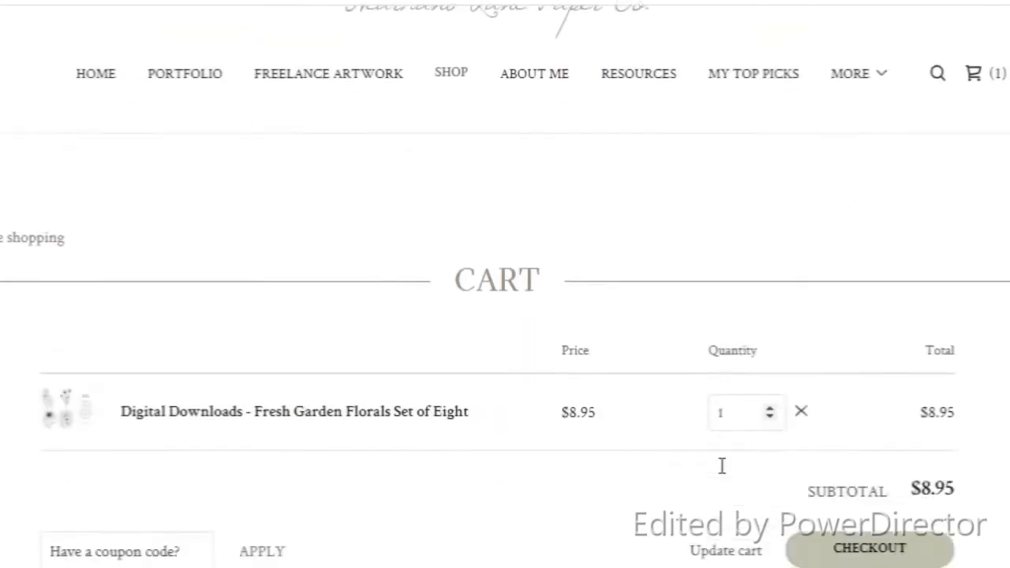
pyautogui.scroll(3)
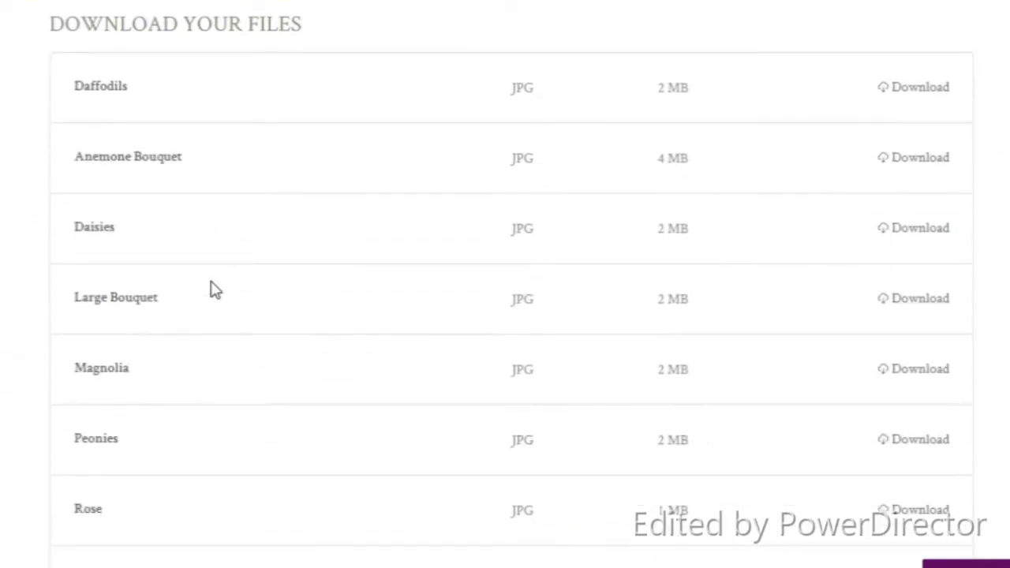
pyautogui.scroll(-3)
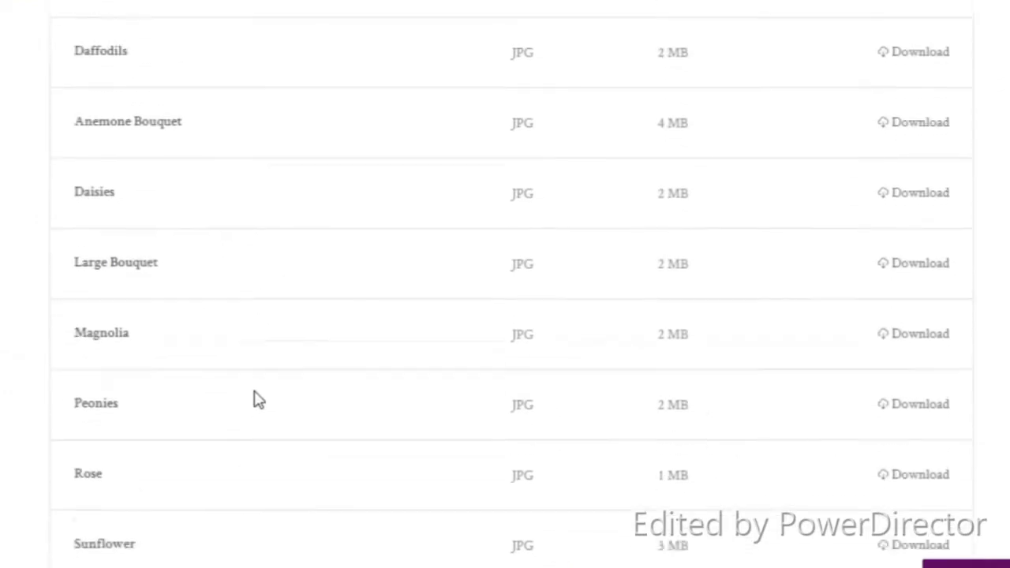
pyautogui.scroll(3)
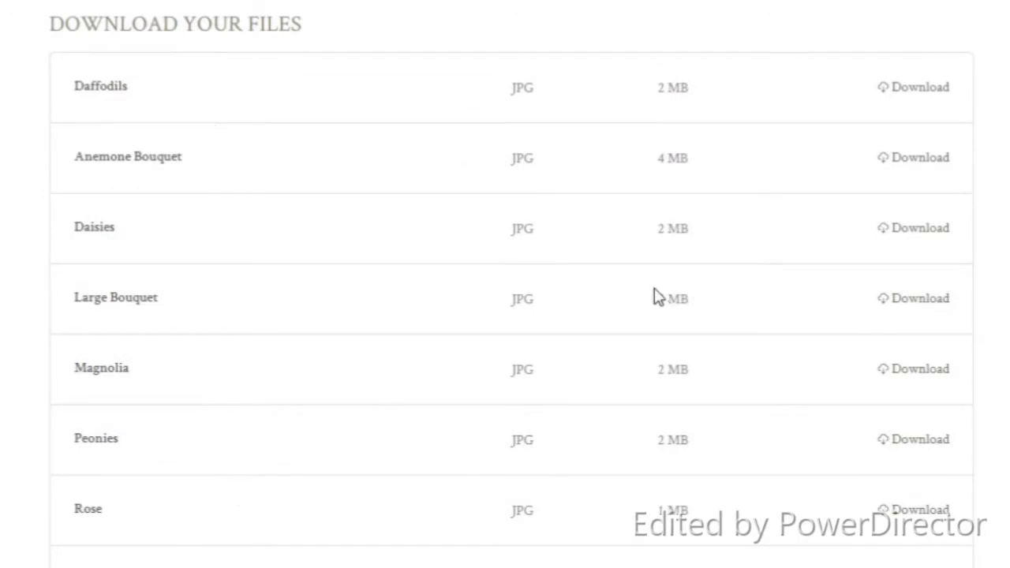
pyautogui.moveTo(608, 216)
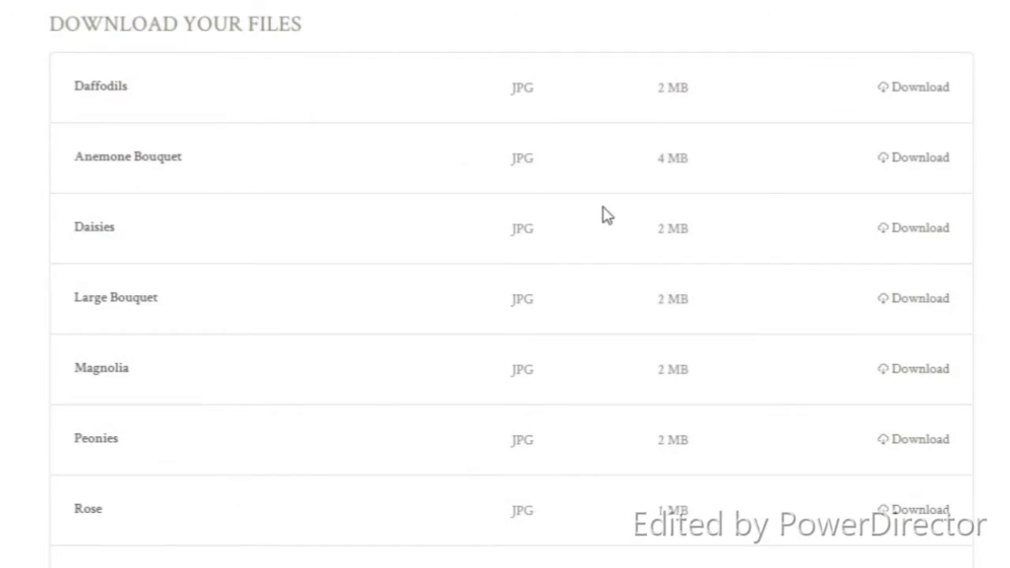
pyautogui.moveTo(912, 98)
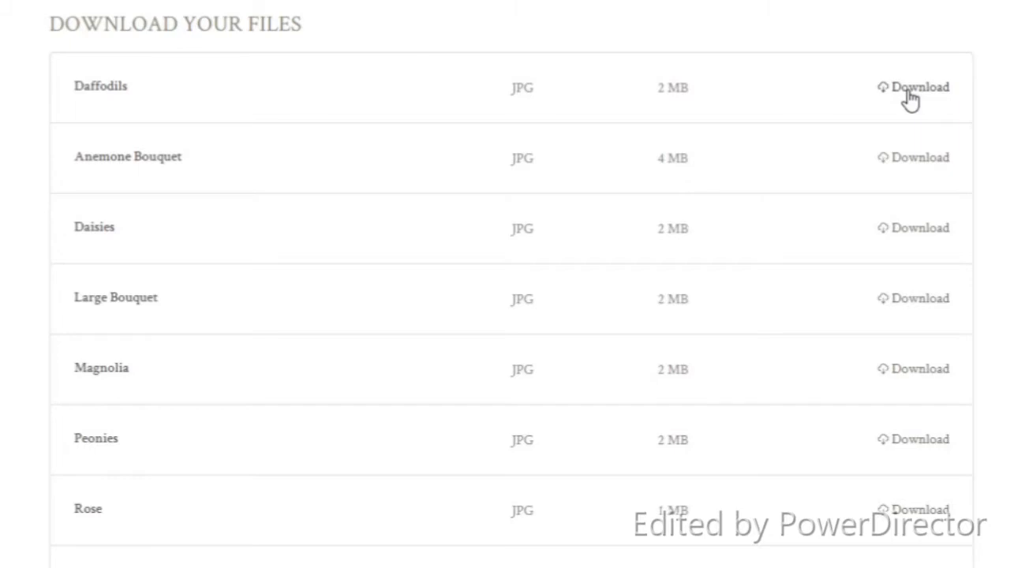
pyautogui.moveTo(978, 99)
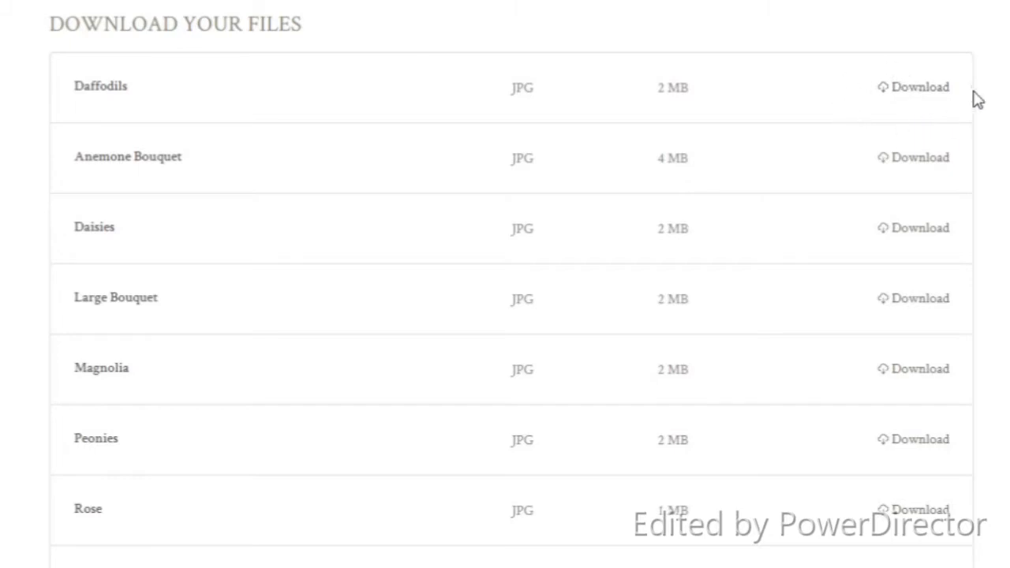
pyautogui.moveTo(970, 84)
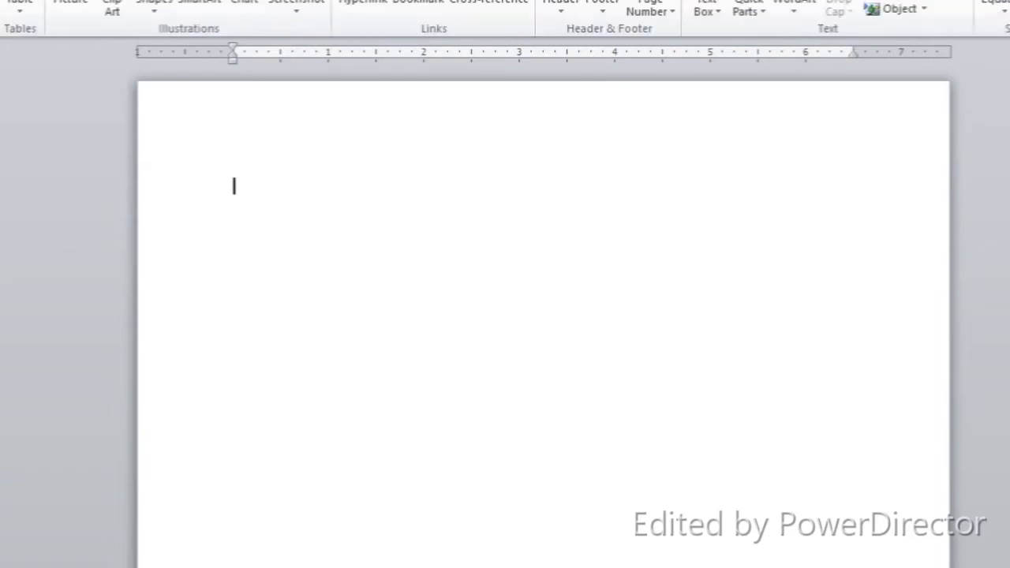
pyautogui.moveTo(70, 4)
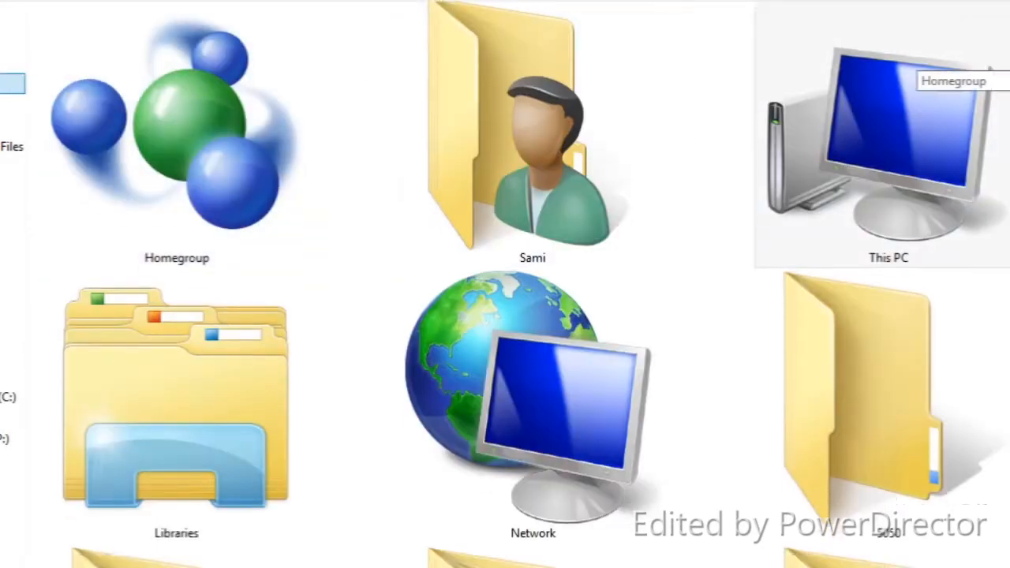
# Step: Open the Hartland Paper Co folder and choose the Rose image to insert
pyautogui.scroll(-3)
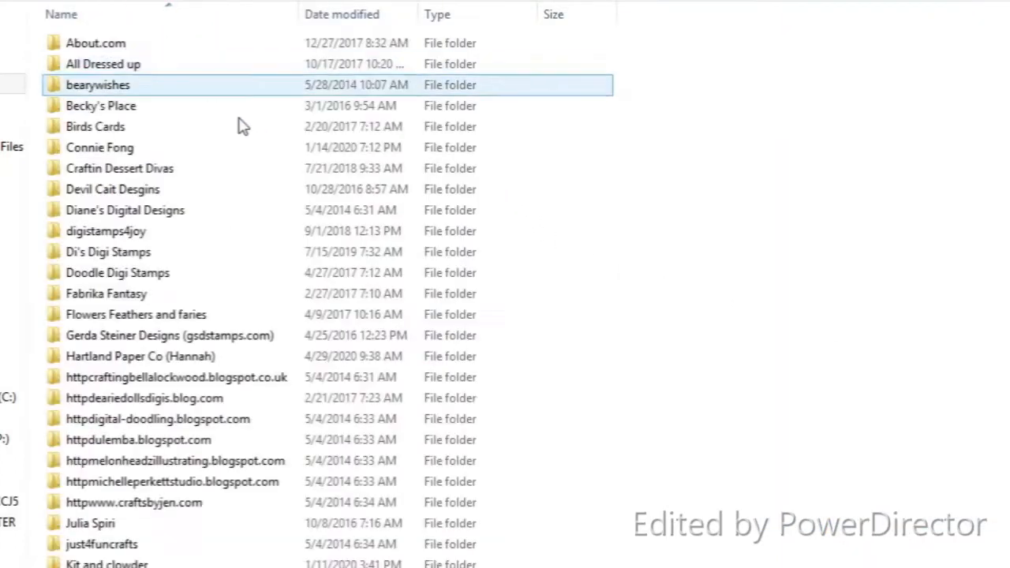
pyautogui.click(119, 168)
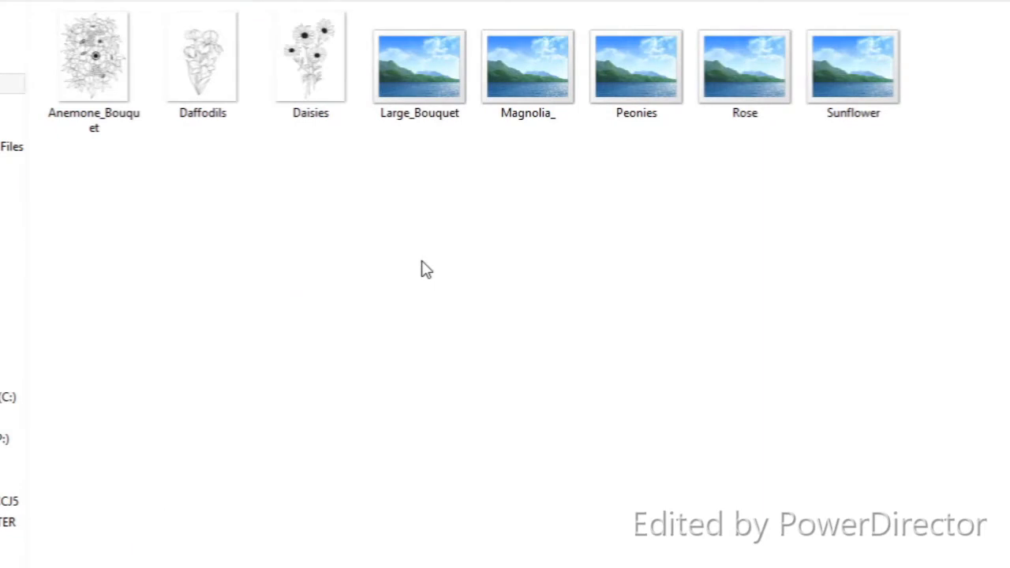
pyautogui.click(744, 63)
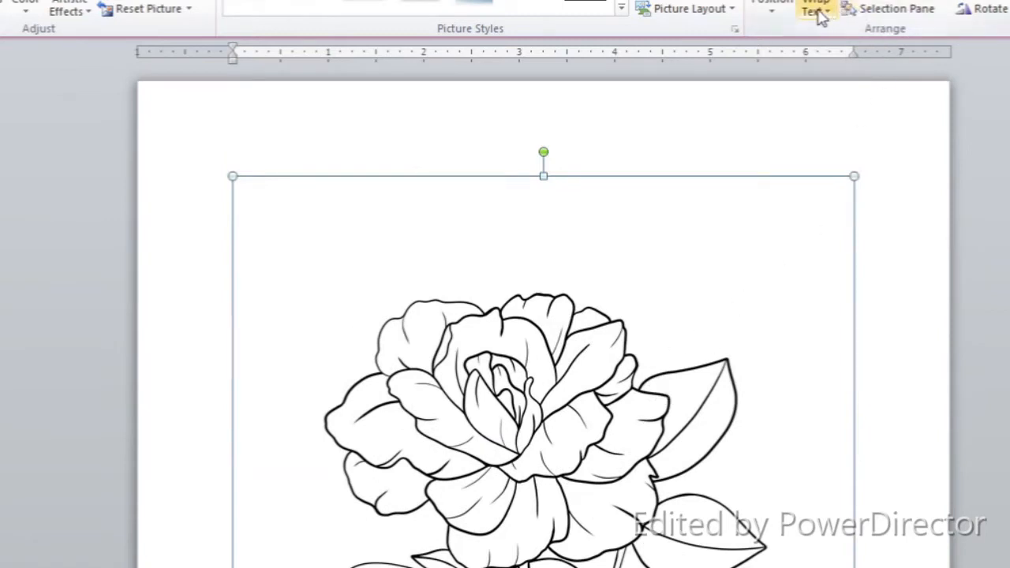
# Step: Set the rose picture's wrapping to In Front of Text so it moves freely
pyautogui.click(816, 8)
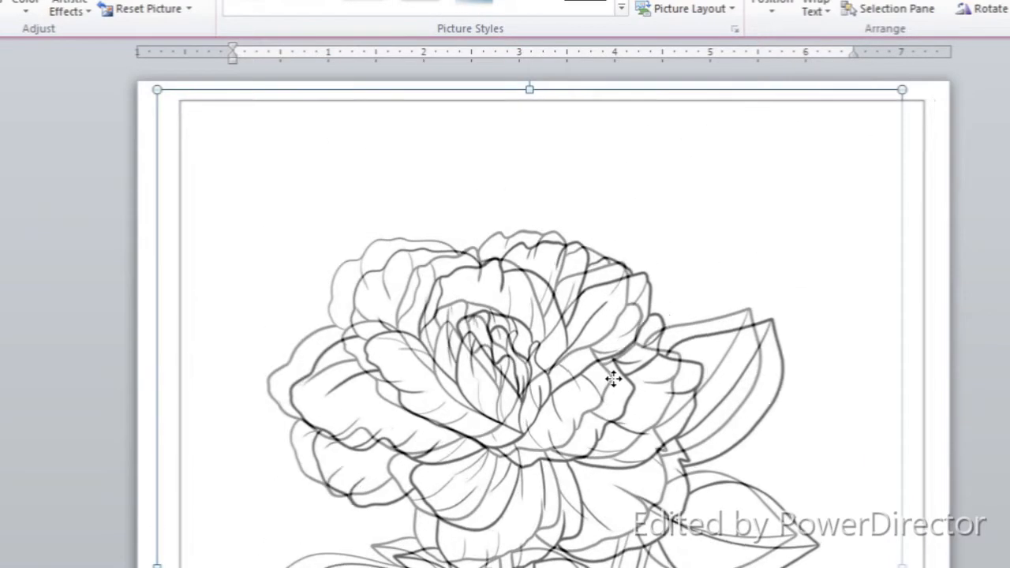
pyautogui.scroll(-3)
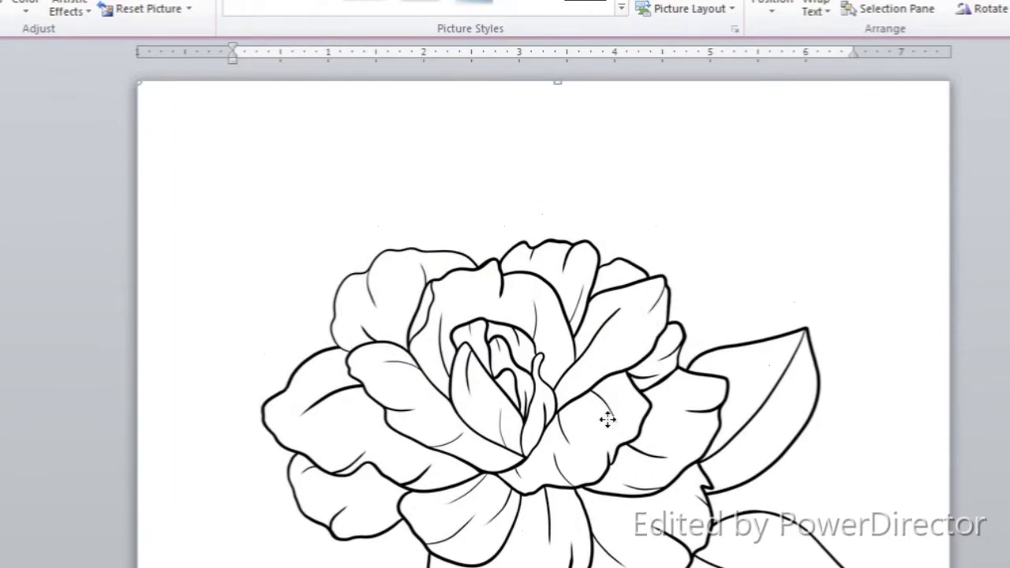
pyautogui.moveTo(647, 367)
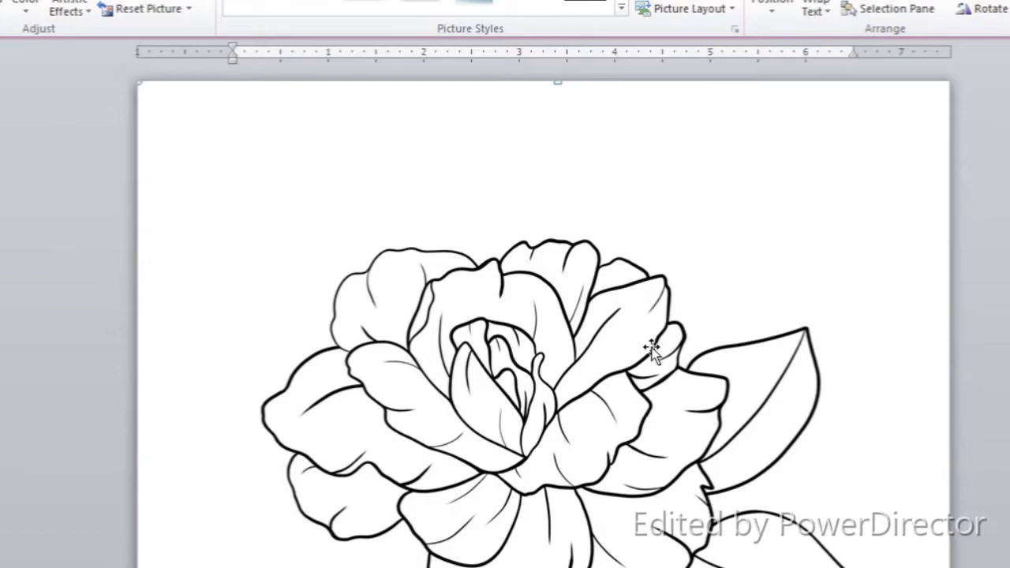
# Step: Scroll down the page to check where the enlarged rose sits
pyautogui.scroll(-3)
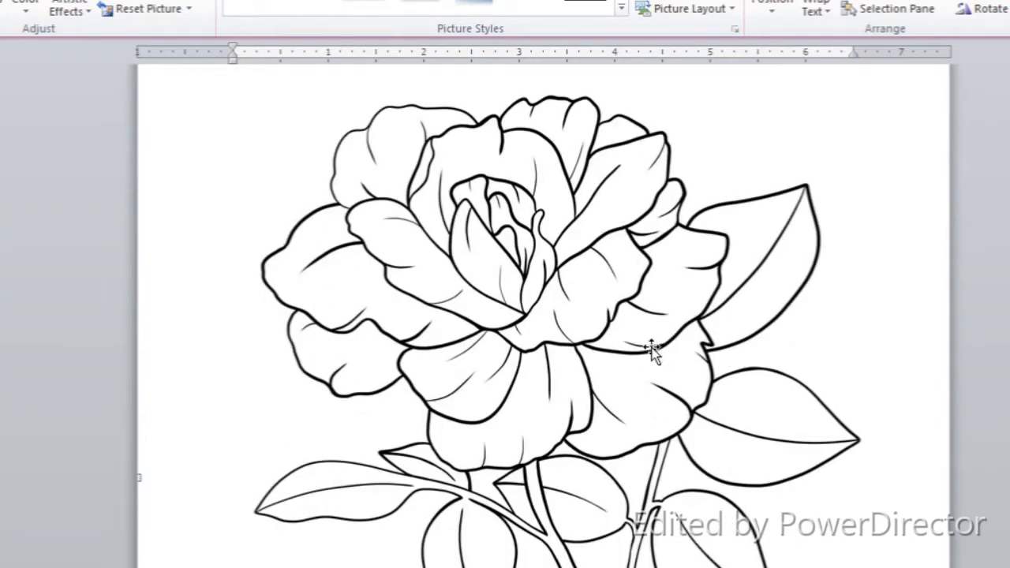
pyautogui.scroll(-3)
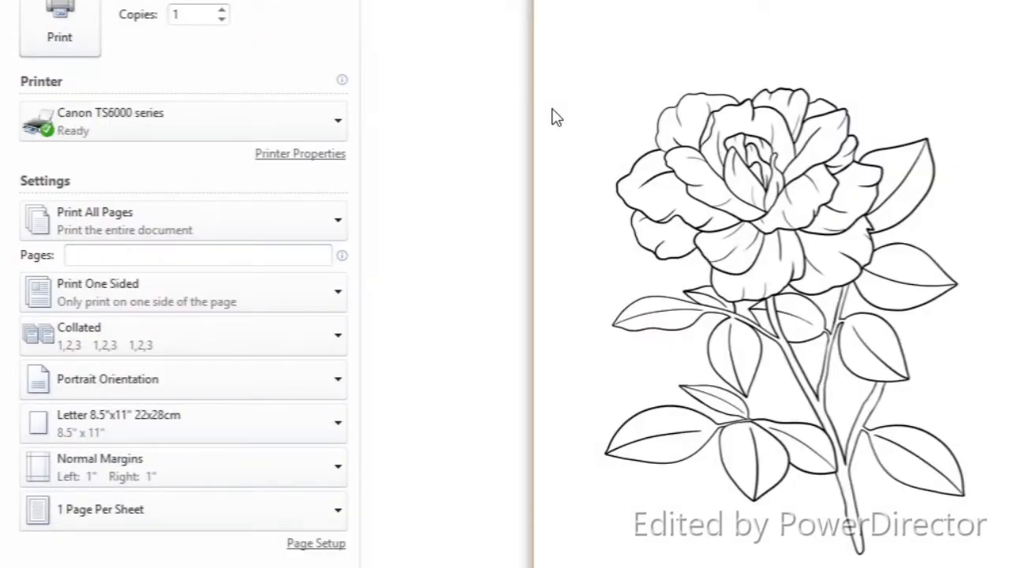
pyautogui.moveTo(308, 81)
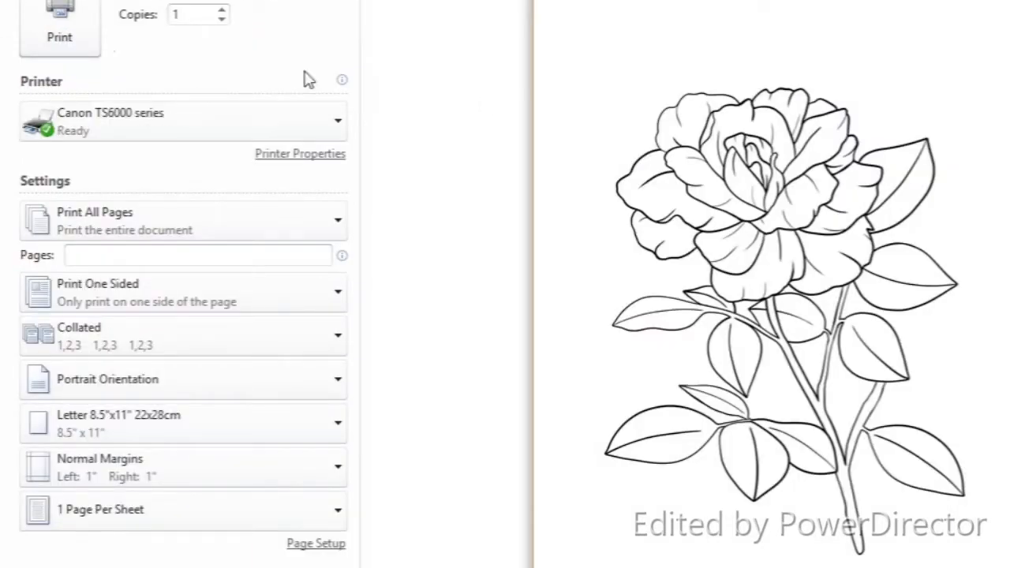